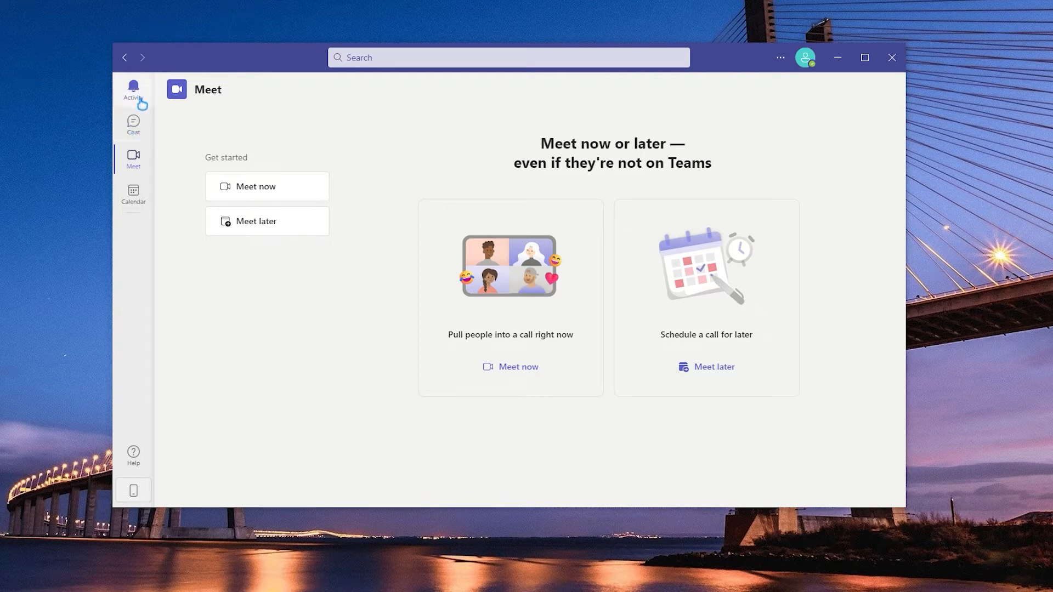
Step: Browse the Teams Chat, Meet, Calendar and Activity panes
left_click(132, 125)
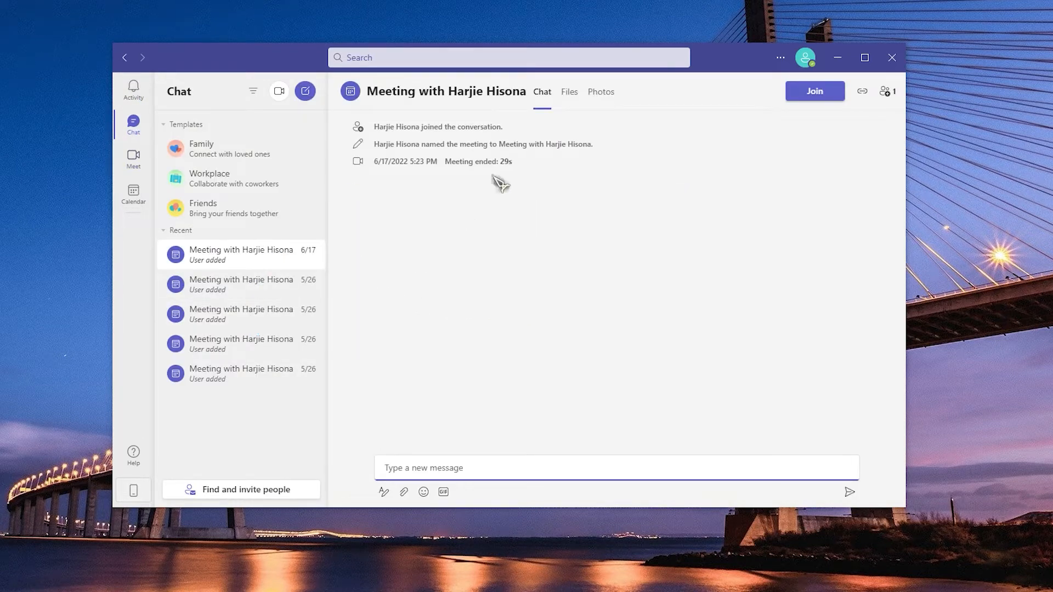
left_click(133, 158)
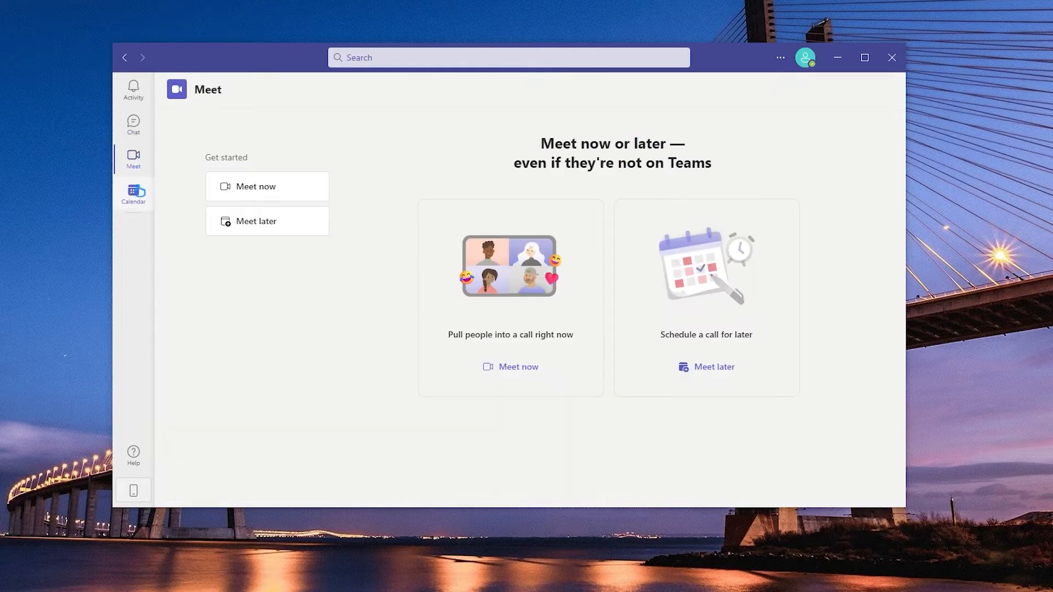
left_click(133, 194)
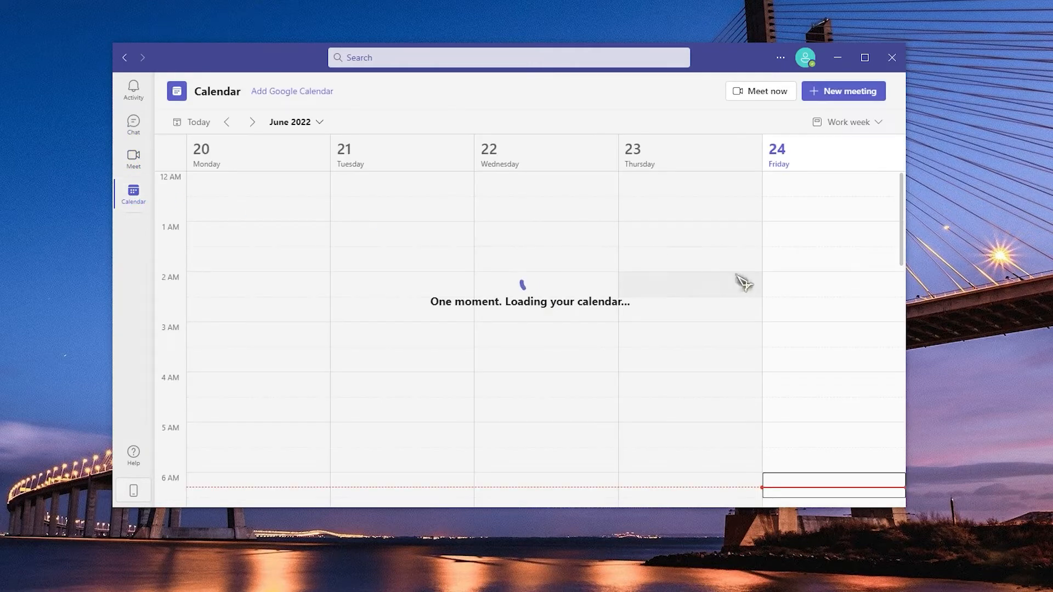
scroll("down", 3)
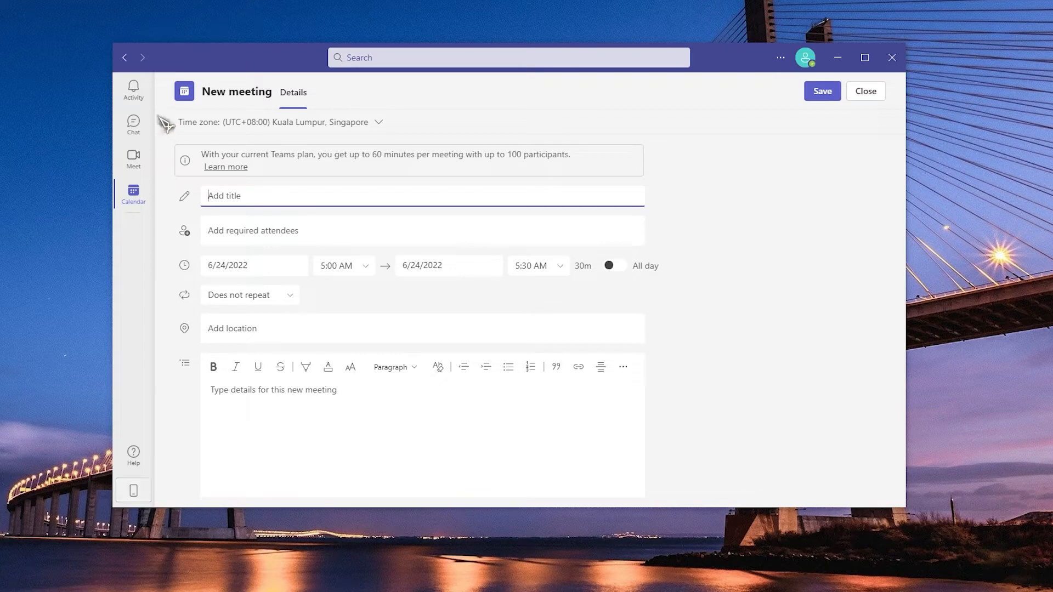
left_click(132, 89)
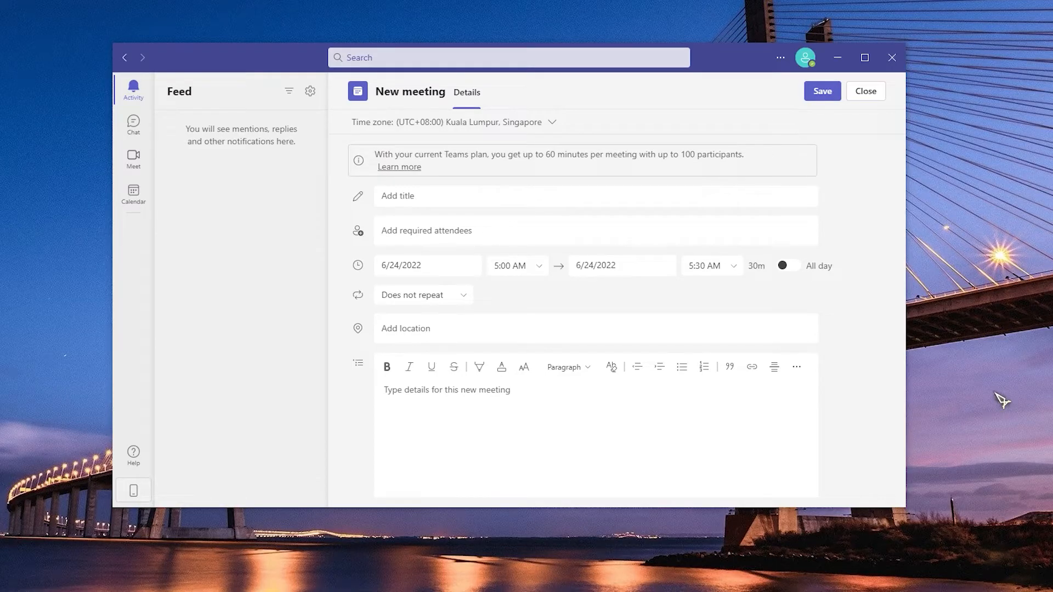
mouse_move(132, 159)
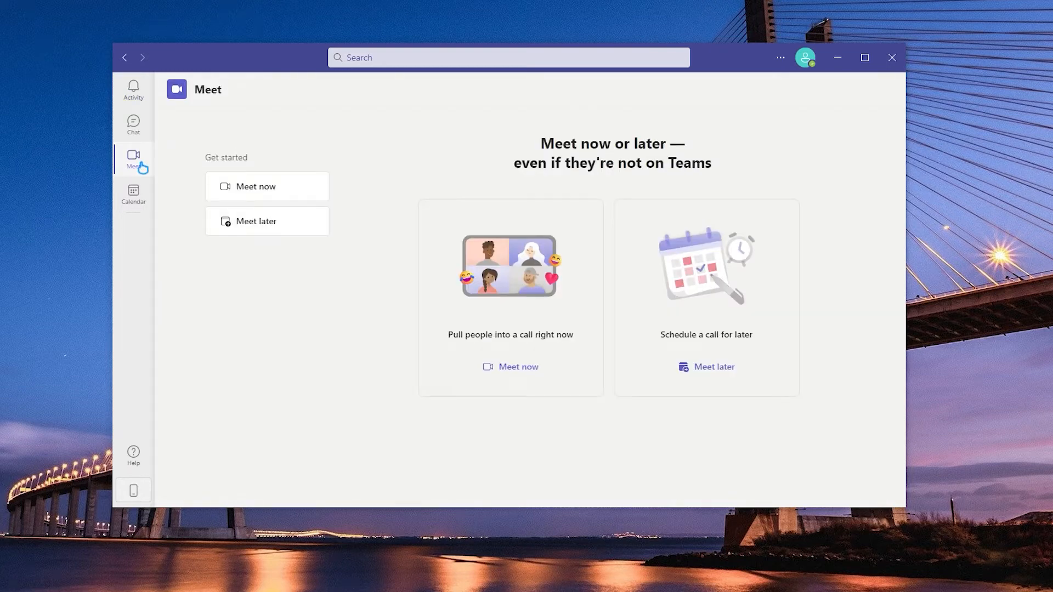
mouse_move(394, 244)
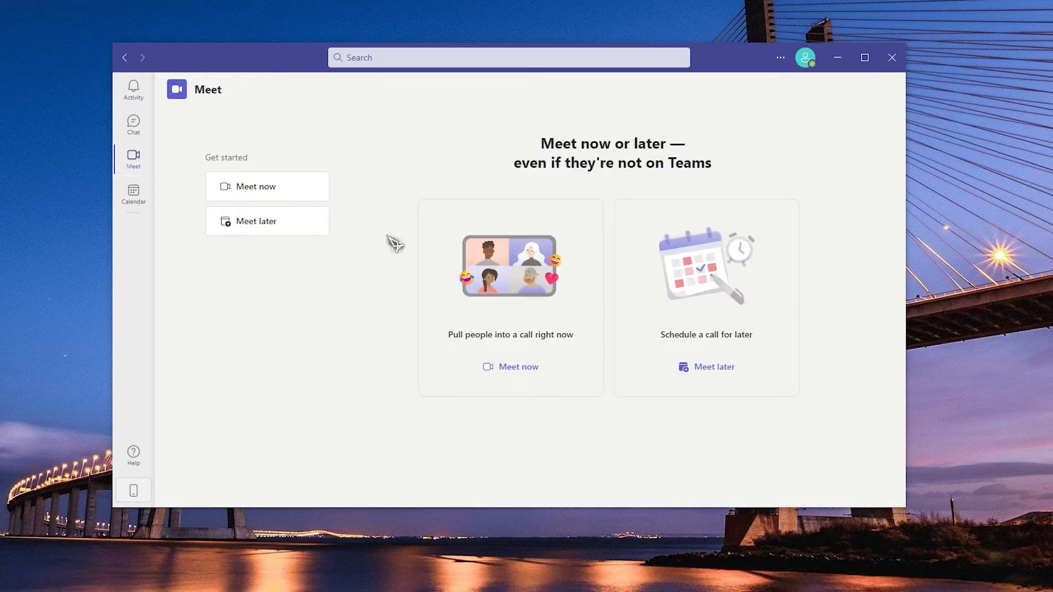
Step: Select Microphone (Realtek High Definition Audio) in Teams Devices settings, then close Settings
left_click(779, 57)
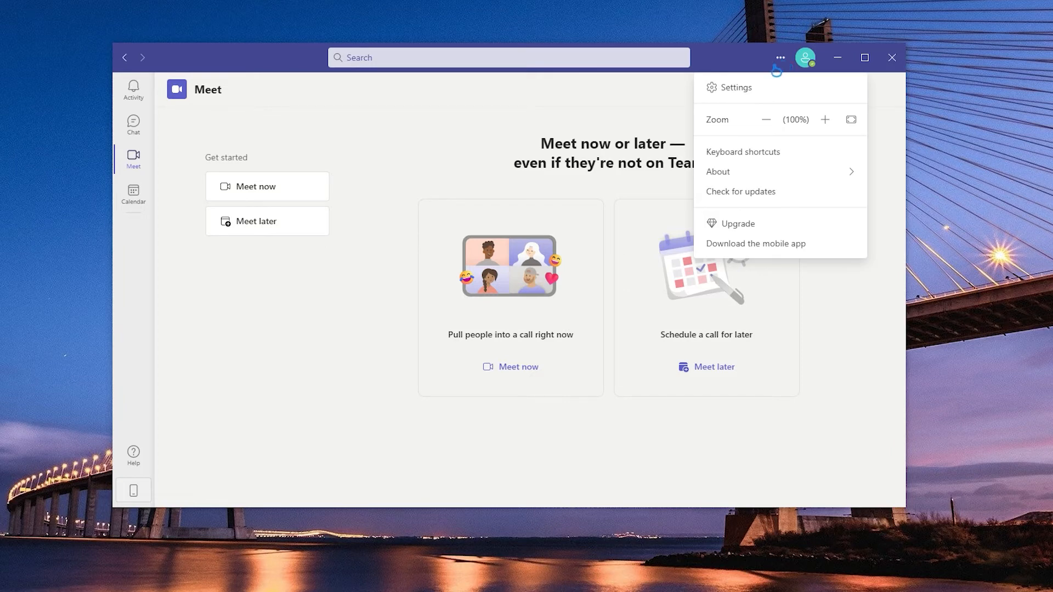
left_click(732, 87)
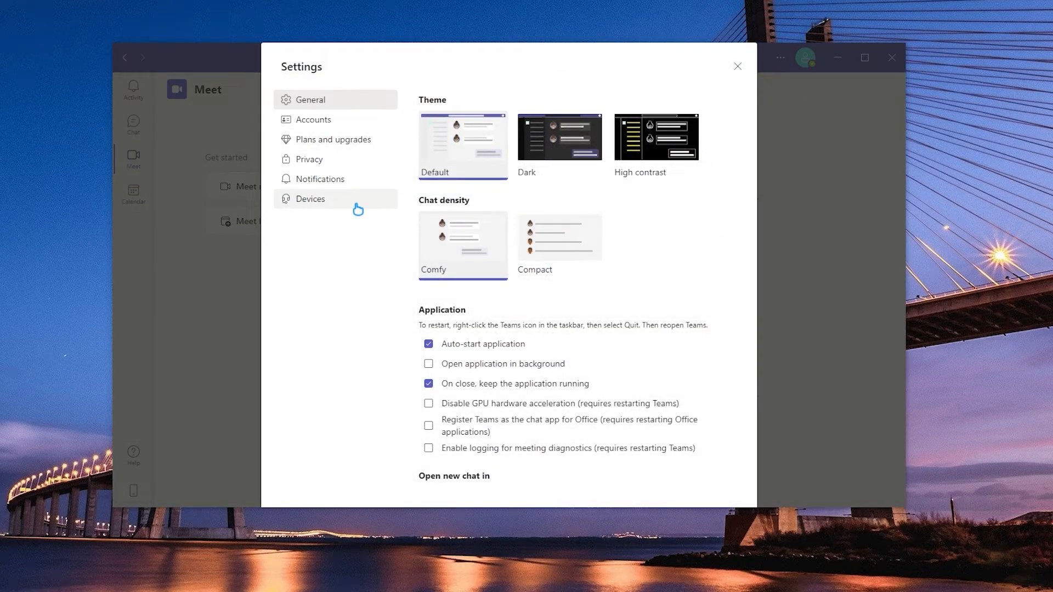
left_click(311, 198)
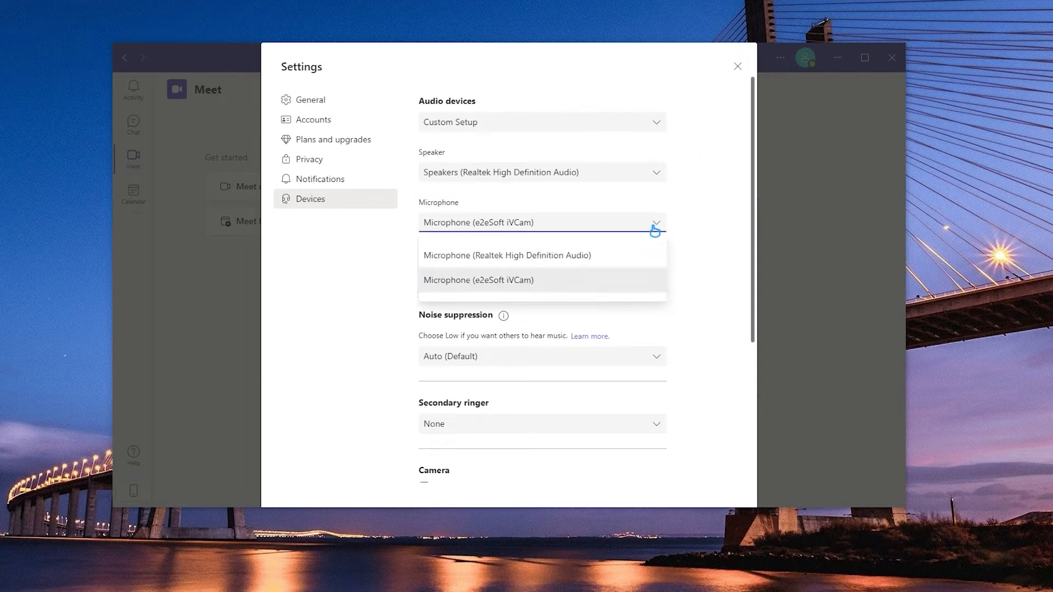
mouse_move(628, 260)
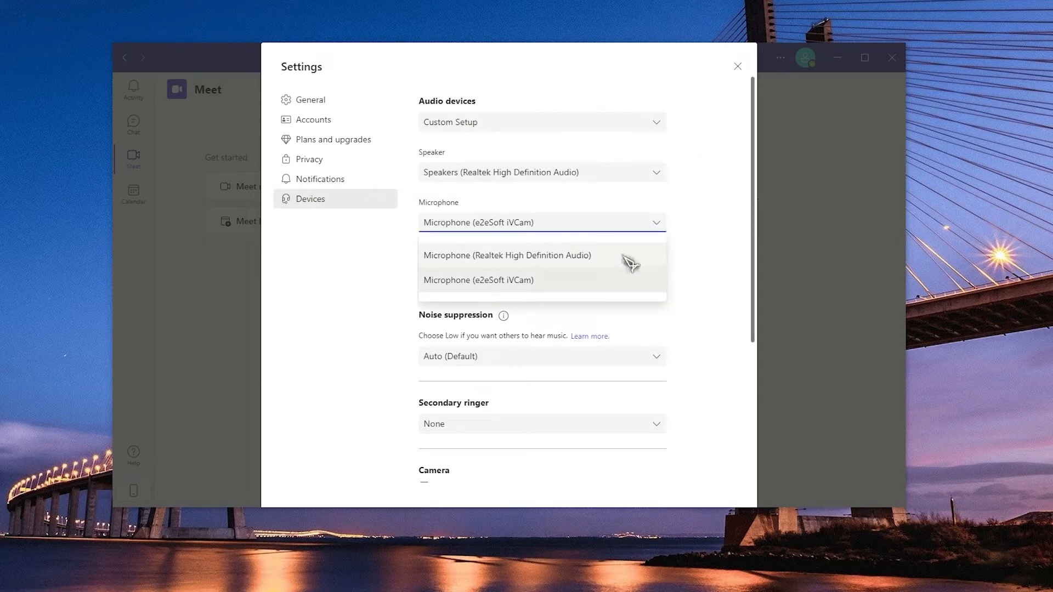
left_click(507, 255)
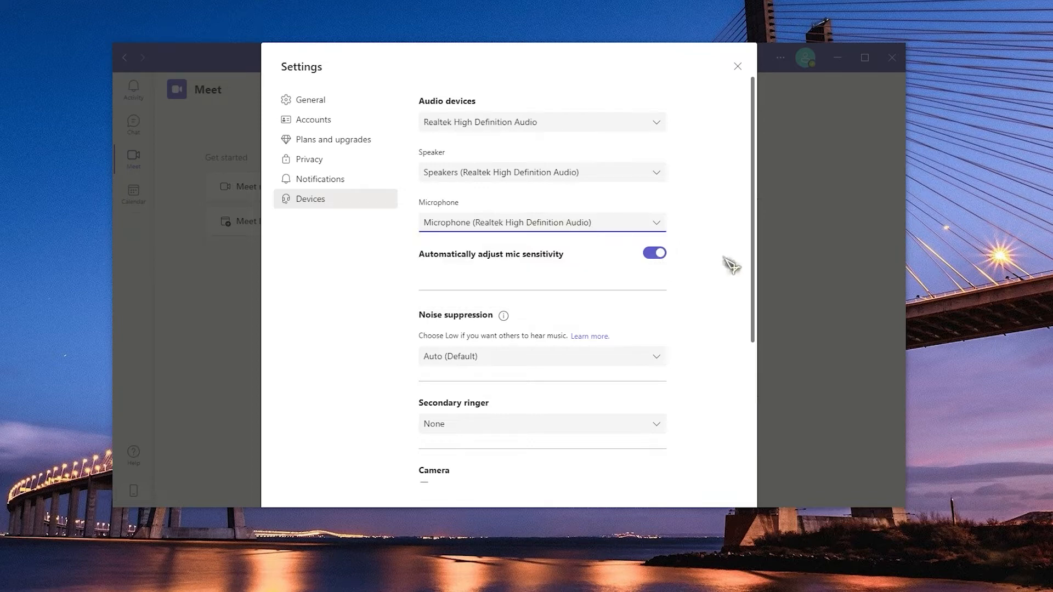
left_click(737, 66)
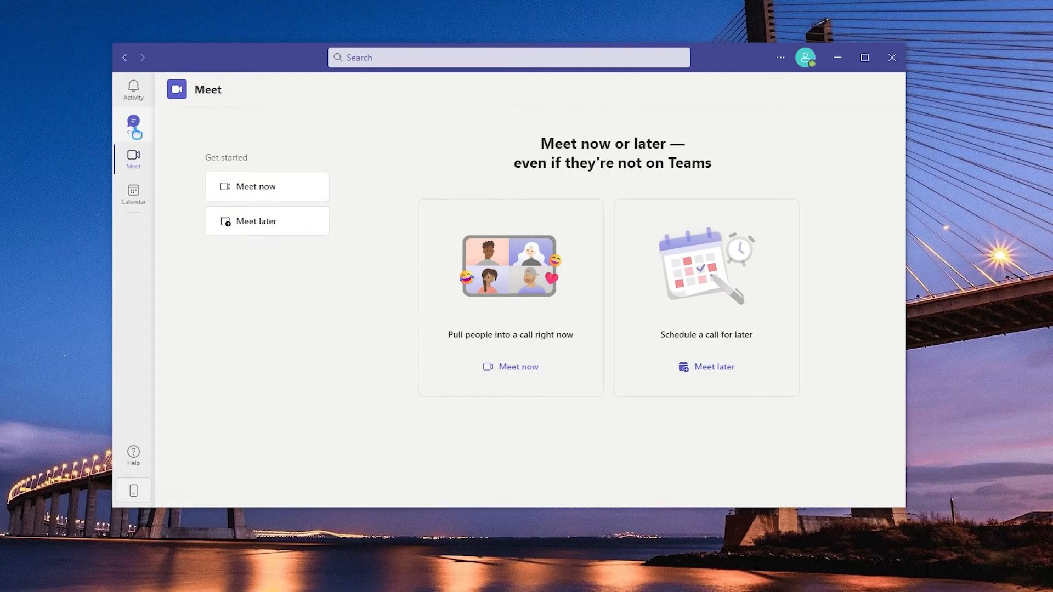
Step: Visit Chat and Meet, then leave Teams so the Windows desktop shows
left_click(132, 125)
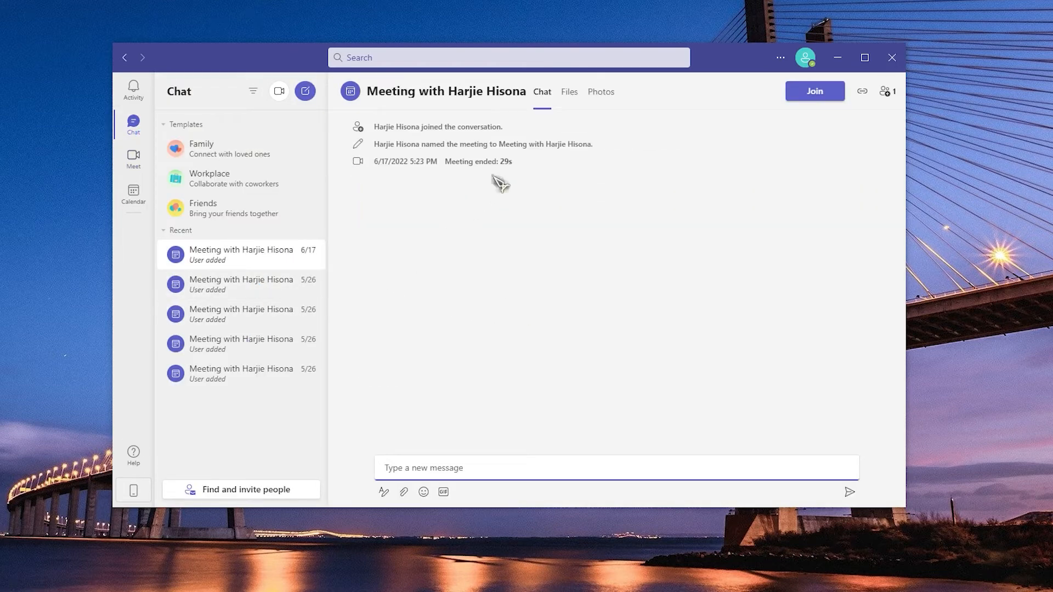
left_click(133, 159)
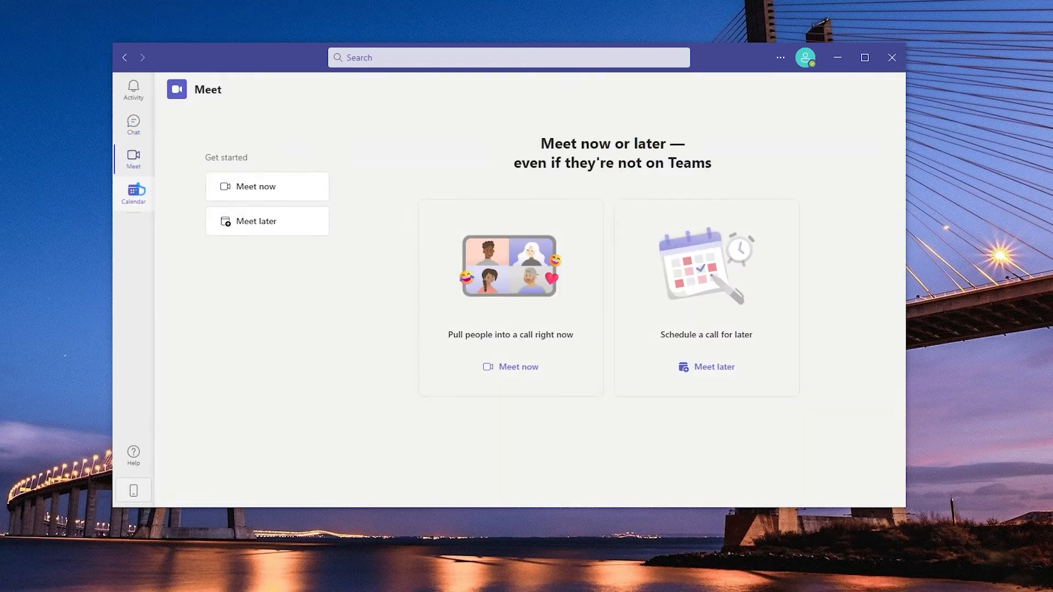
left_click(132, 192)
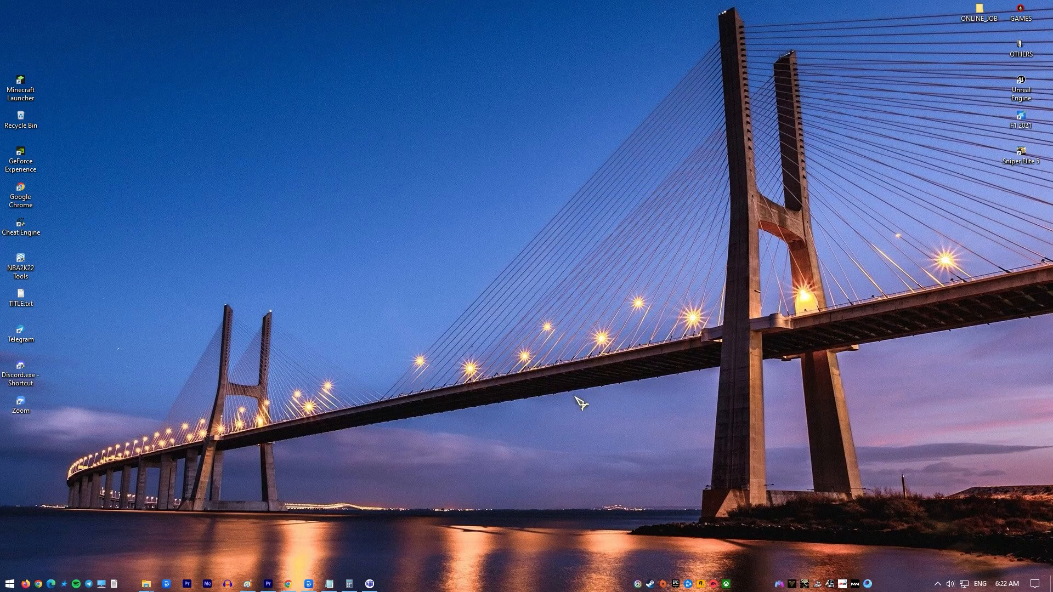
Step: Check 'Allow apps to access your microphone' under Windows Privacy > Microphone, then close Settings
left_click(9, 584)
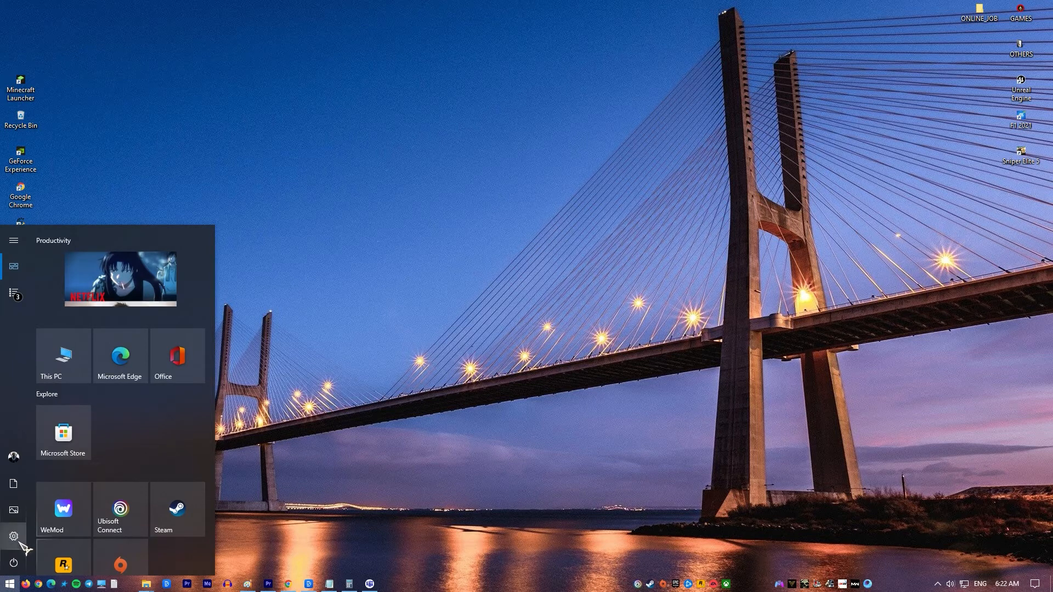
left_click(12, 536)
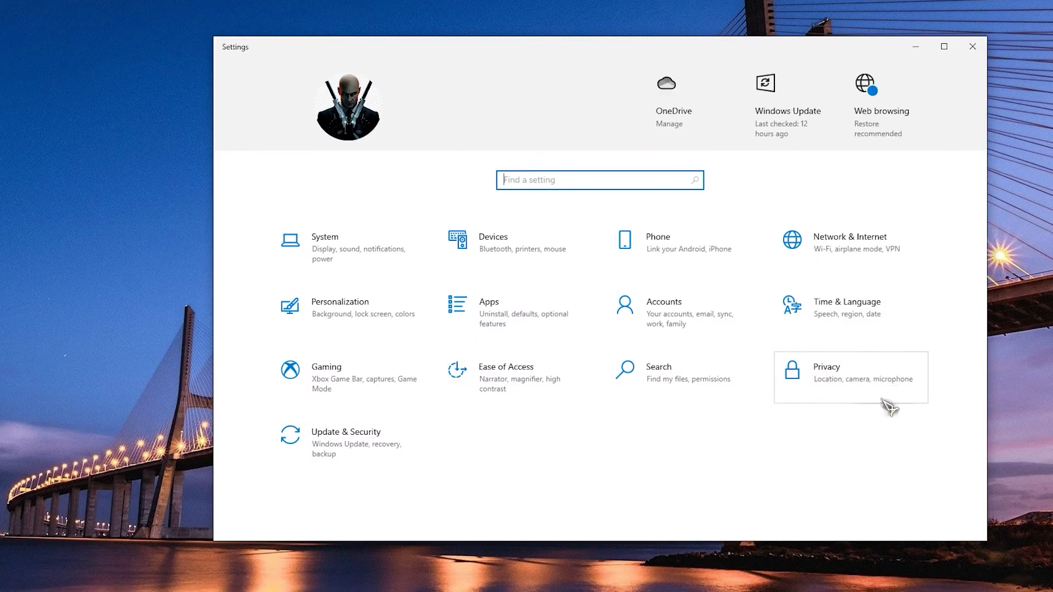
left_click(826, 367)
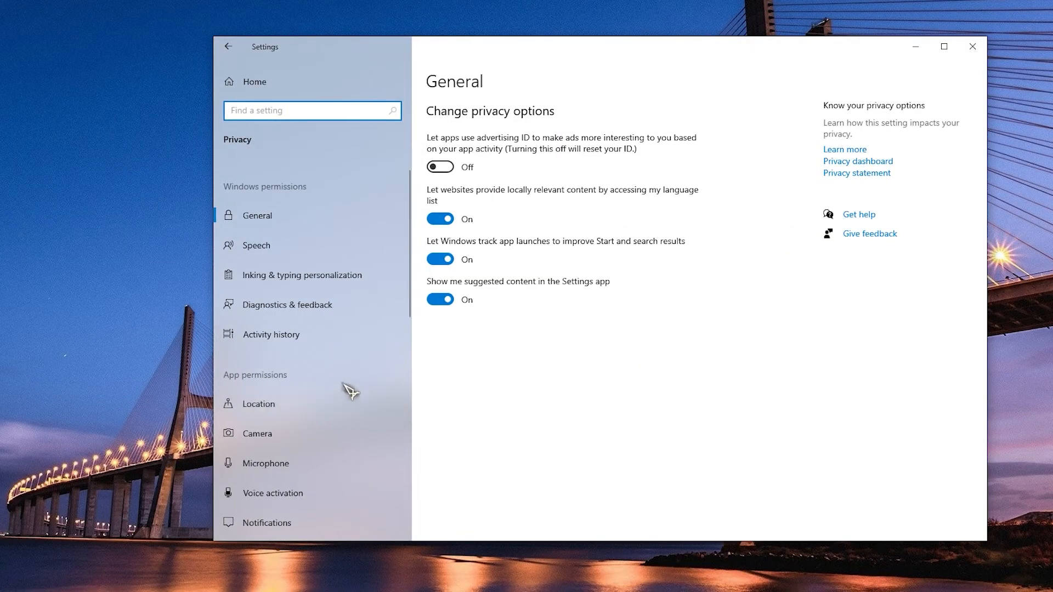
mouse_move(372, 474)
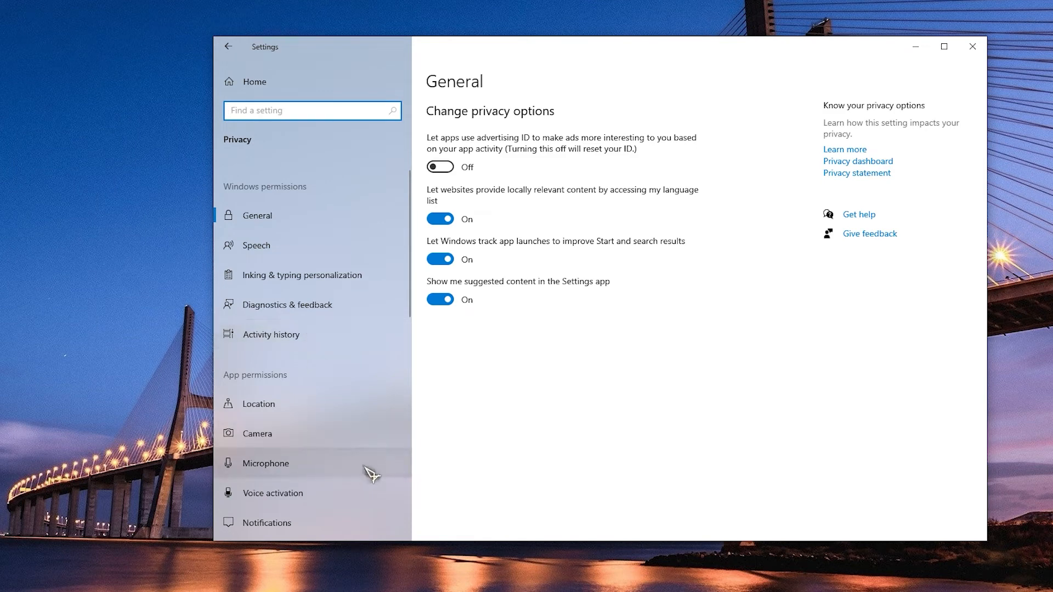
left_click(265, 463)
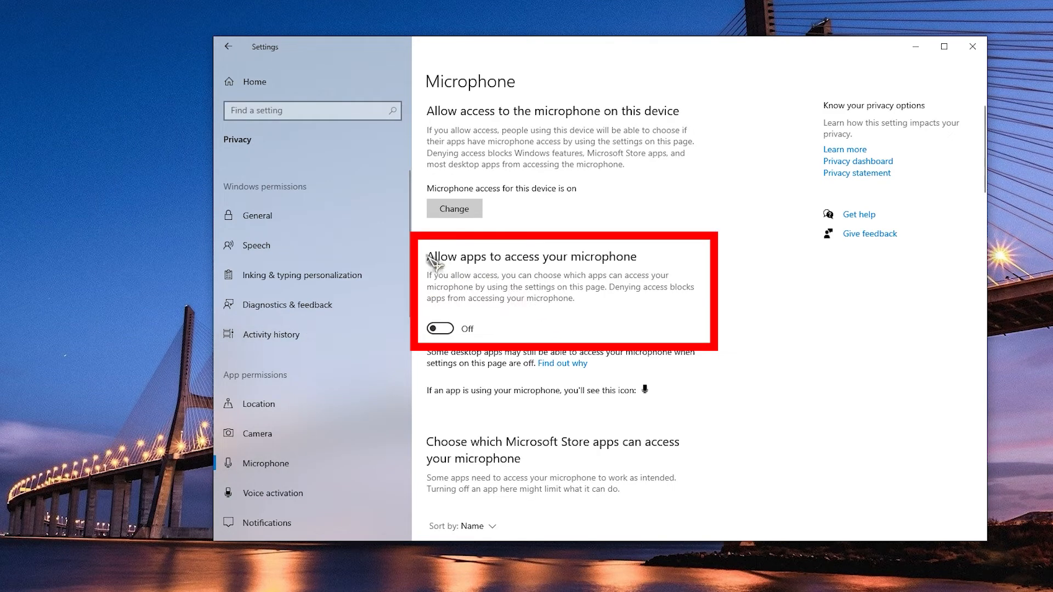
mouse_move(535, 338)
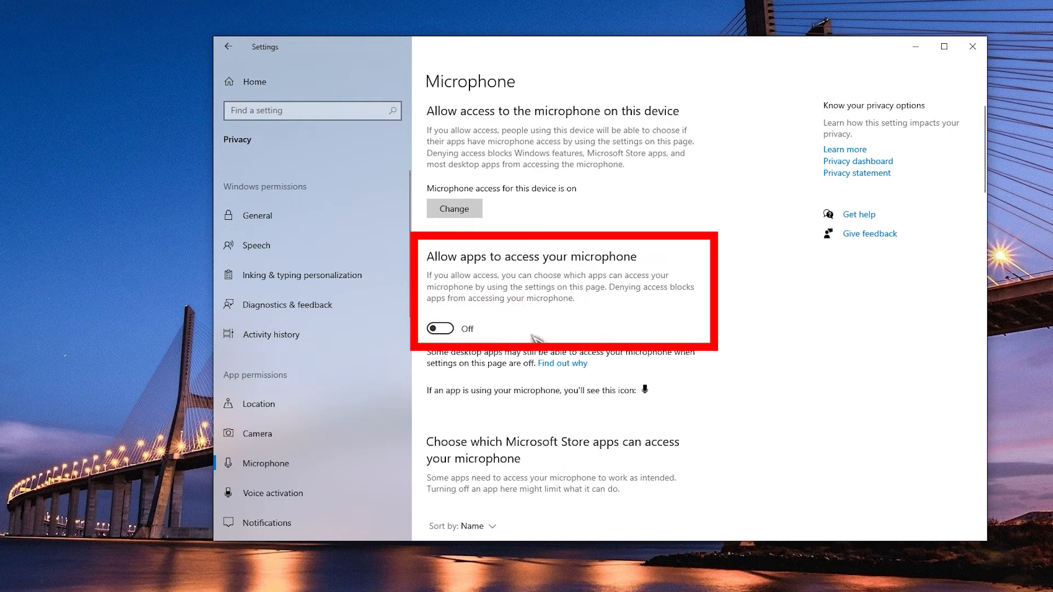
left_click(440, 328)
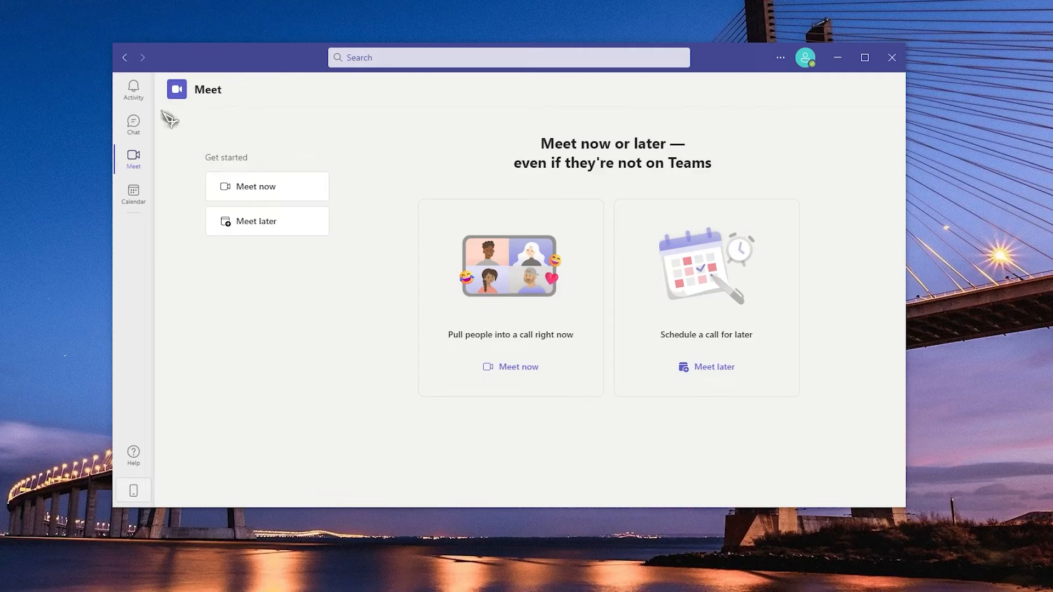
Step: Close the Teams window and bring up the Windows Start menu
left_click(133, 123)
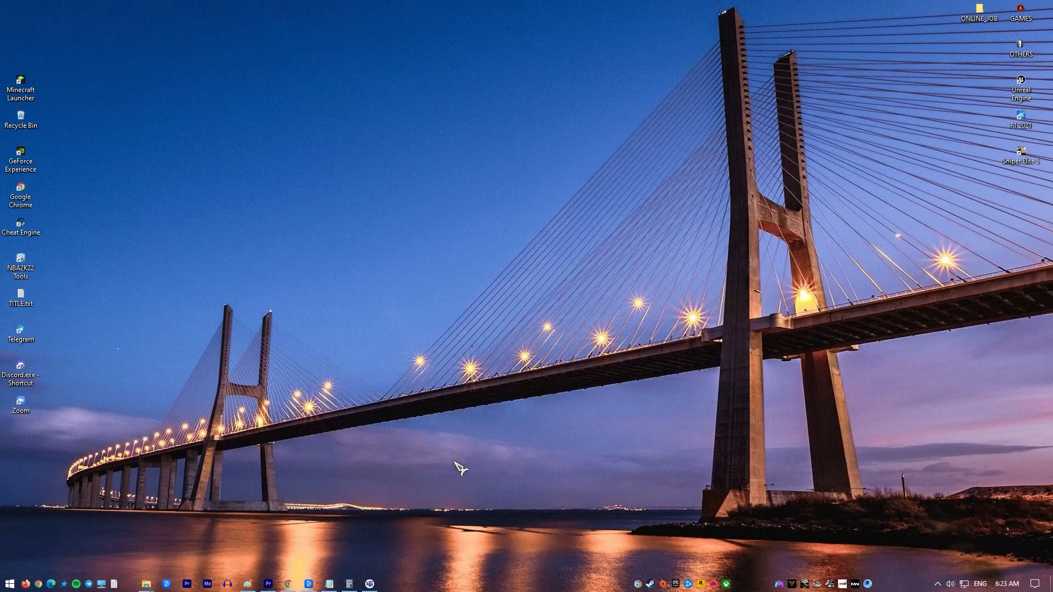
mouse_move(432, 459)
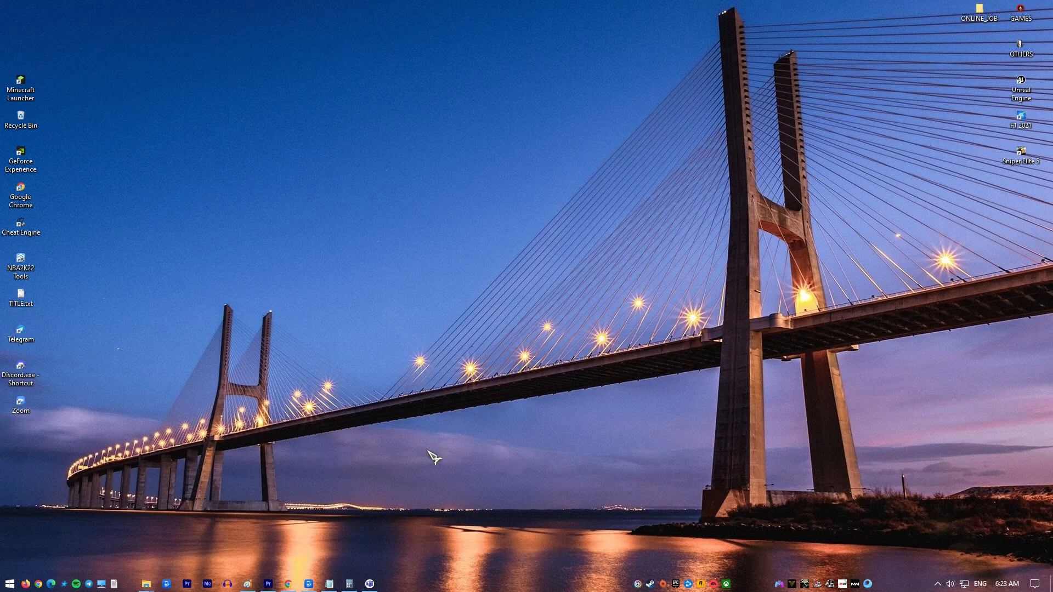
left_click(9, 581)
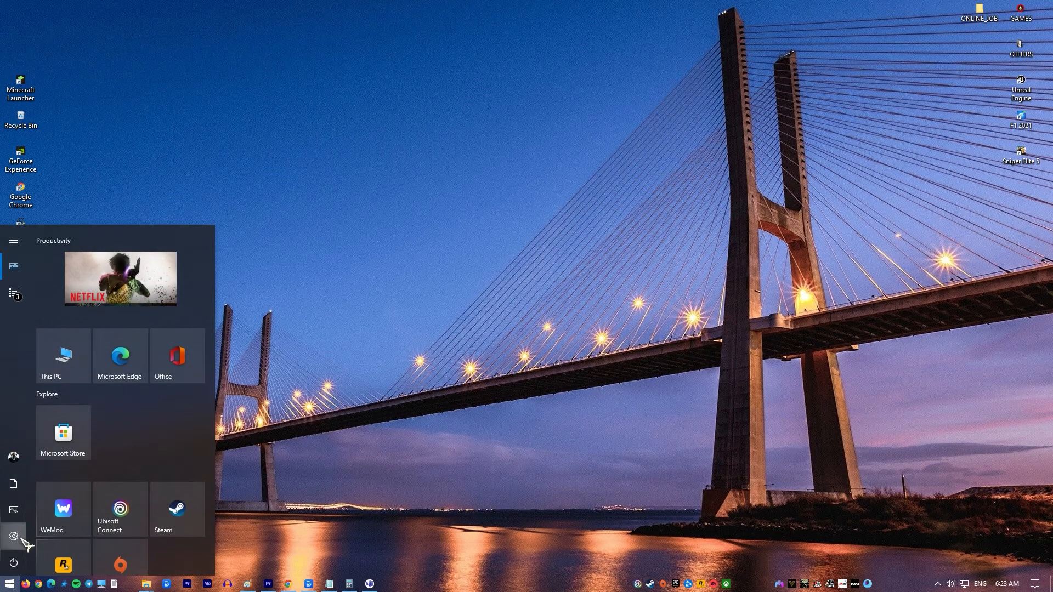
Step: Run the Recording Audio troubleshooter from Update & Security > Troubleshoot > Additional troubleshooters
left_click(12, 535)
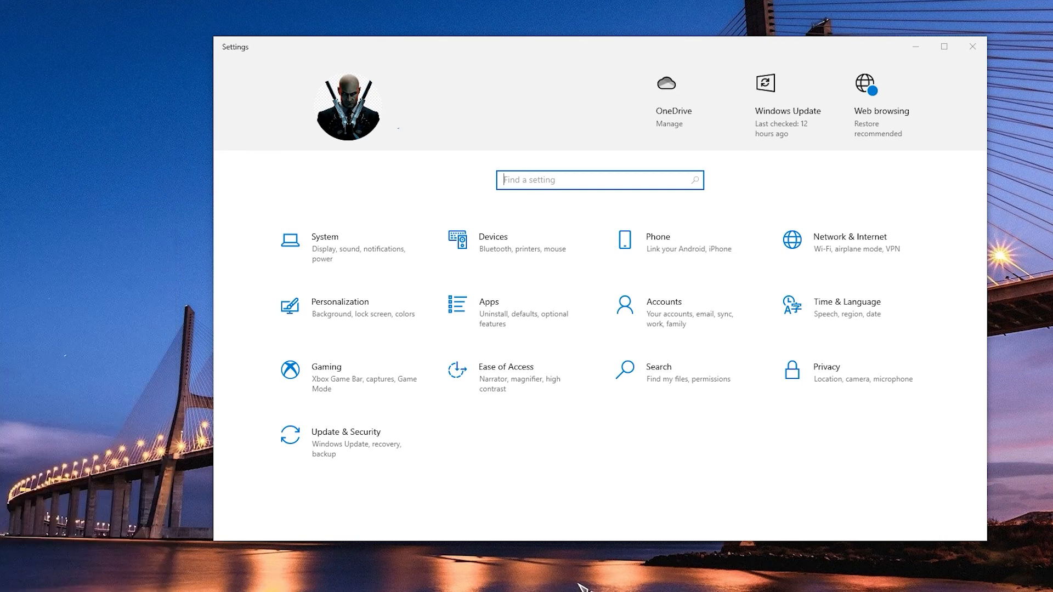
mouse_move(349, 442)
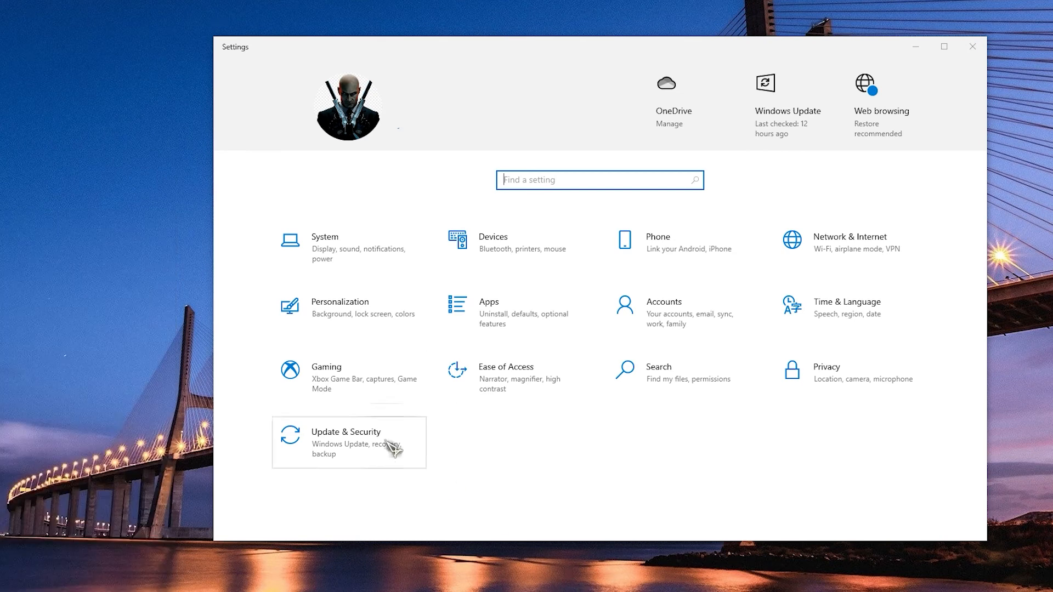
left_click(346, 442)
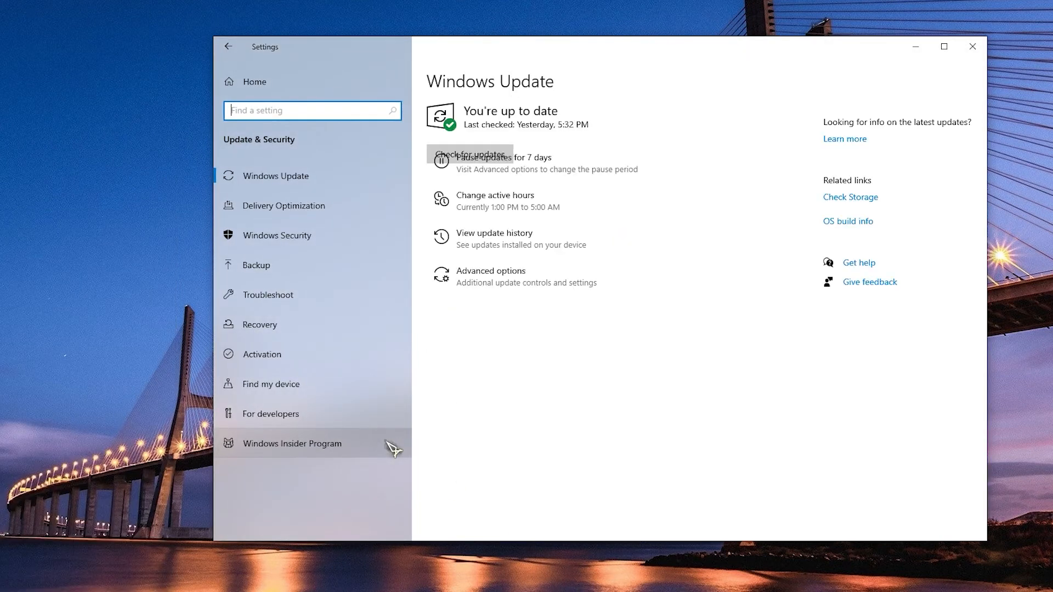
left_click(269, 294)
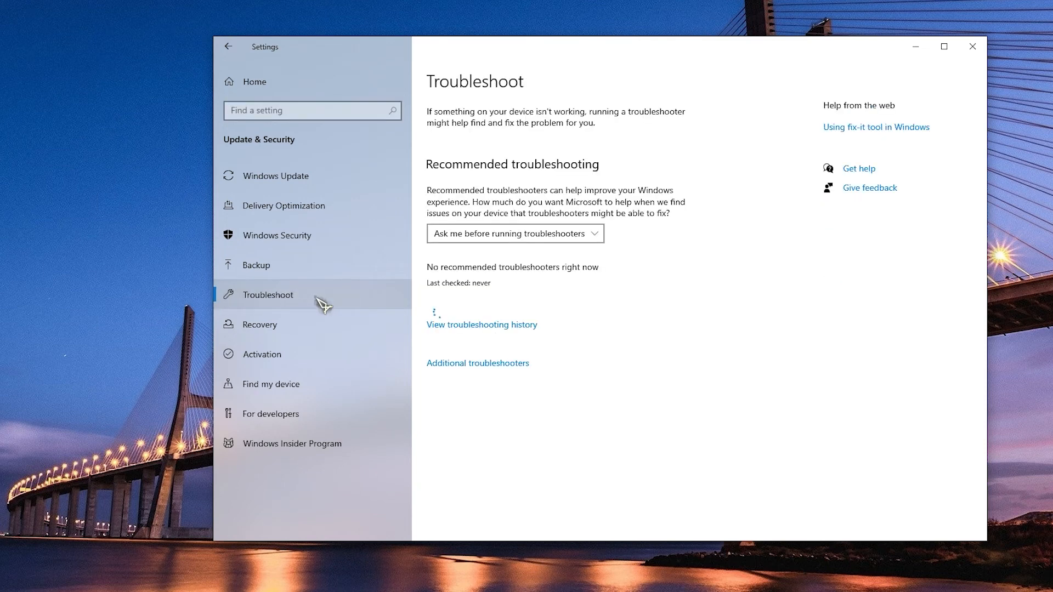
left_click(477, 363)
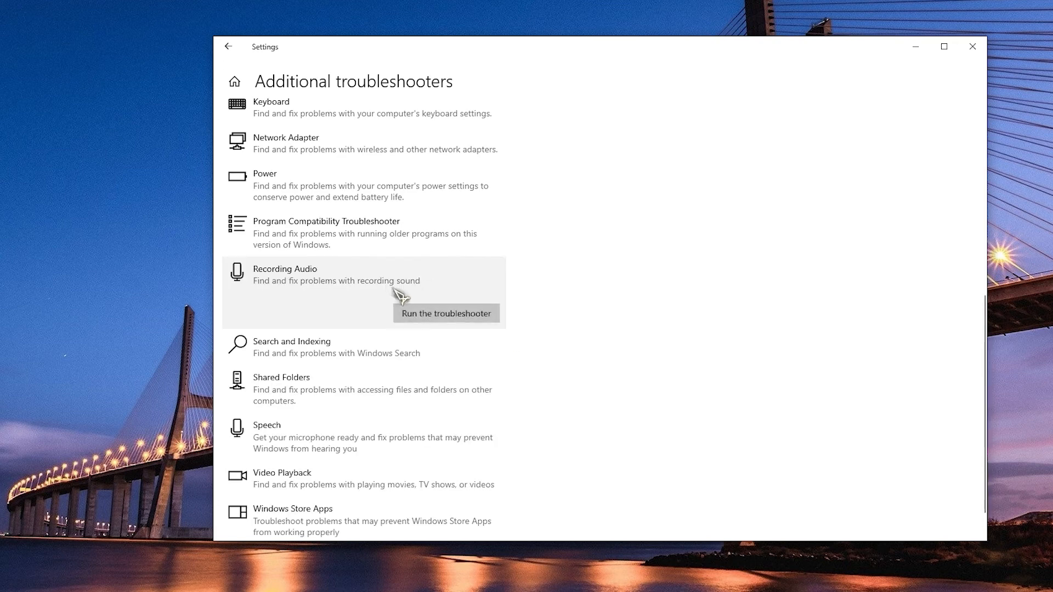
left_click(445, 313)
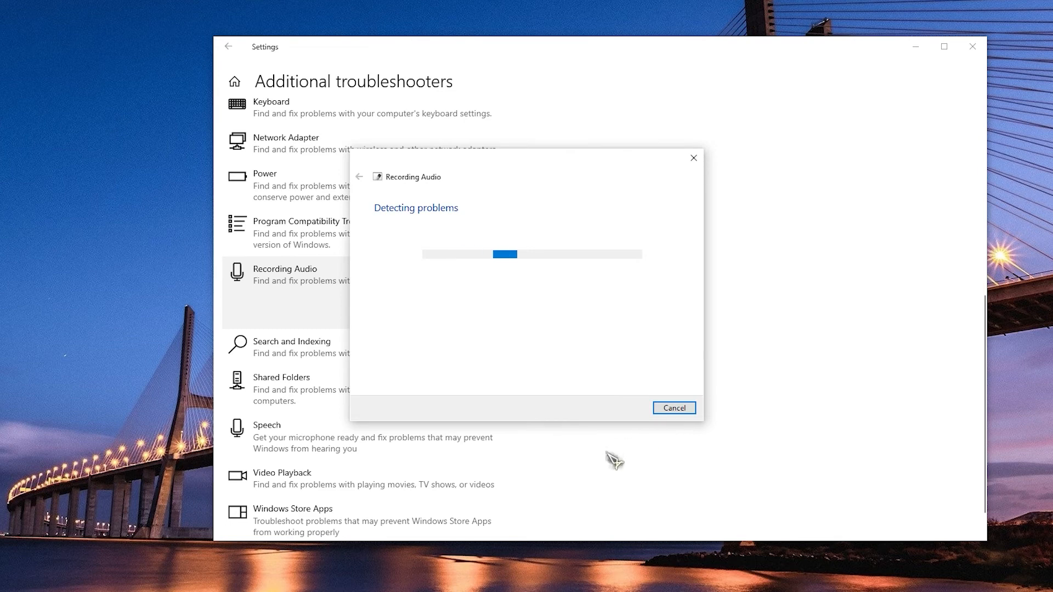